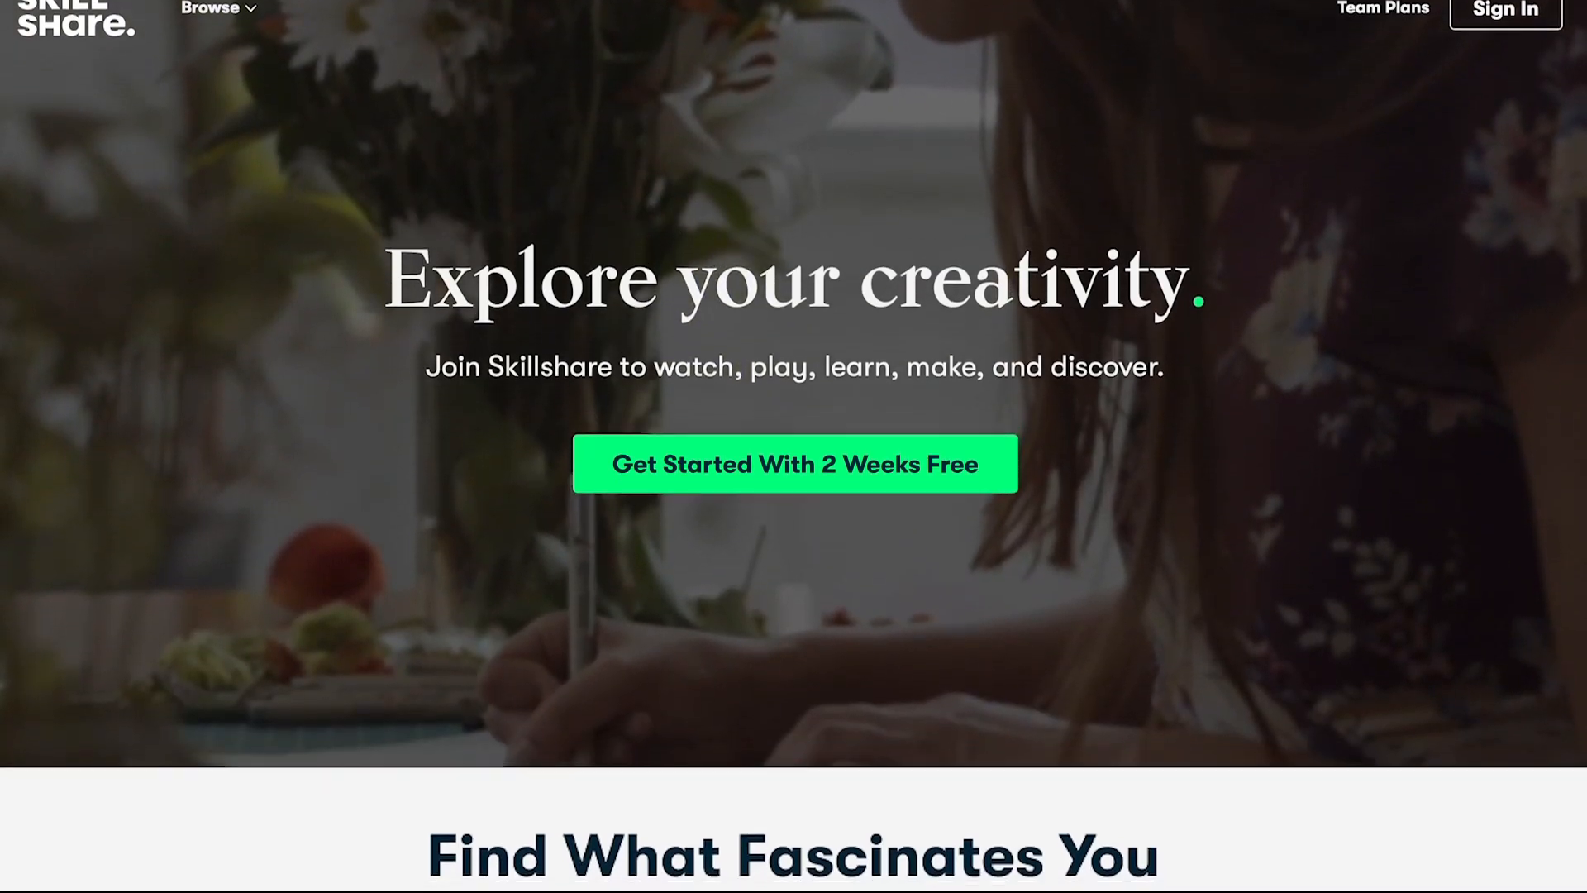
Step: Scroll down the landing page to the Botanical Illustration watercolor and gouache class card
scroll("down", 3)
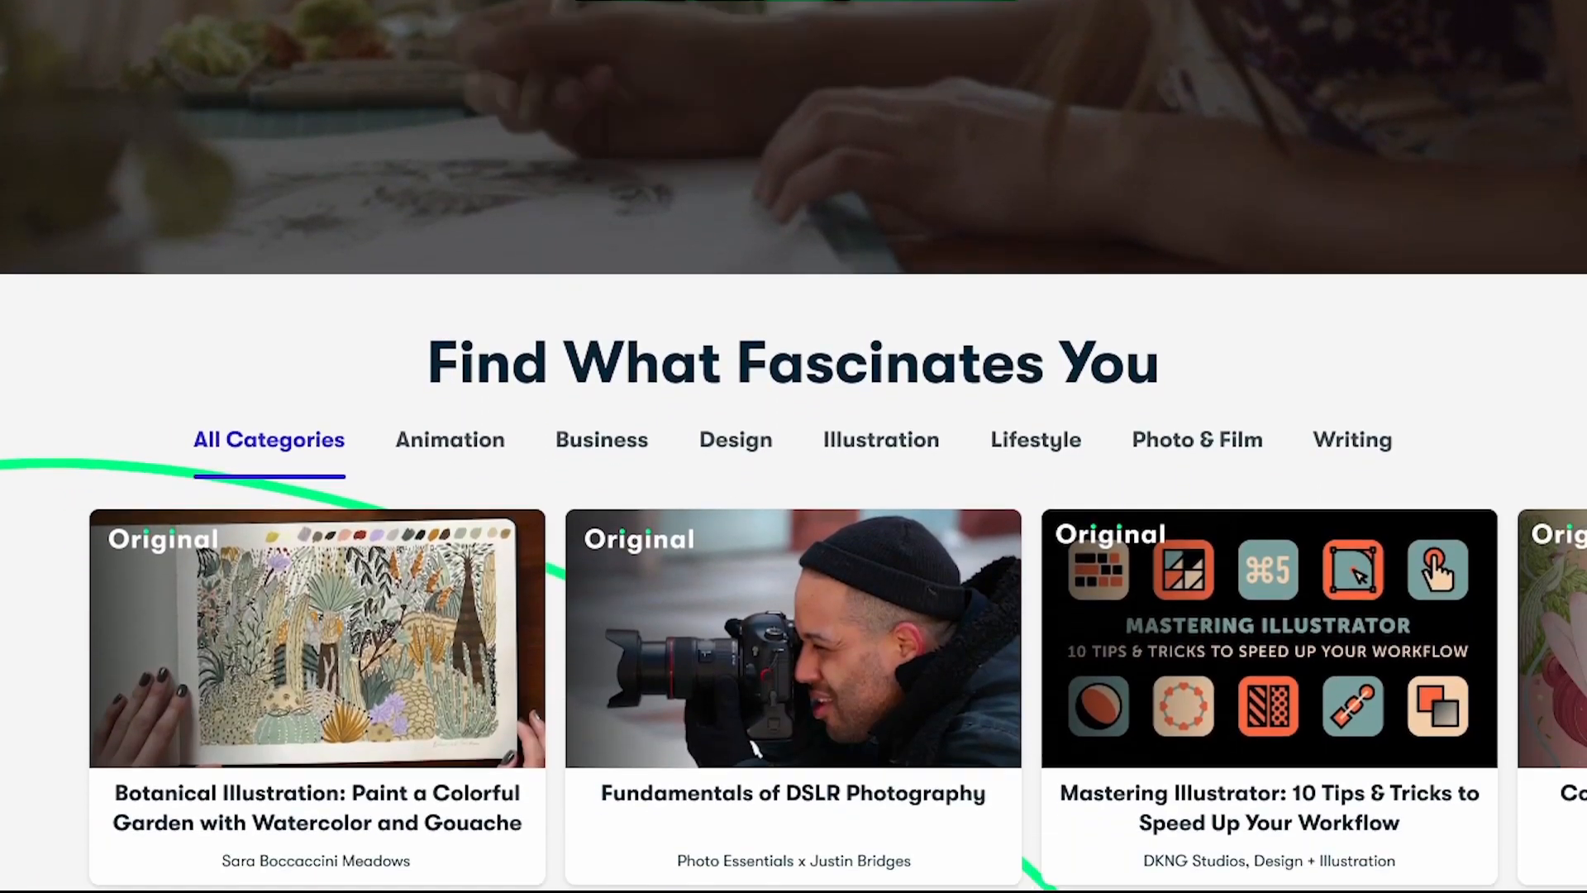
scroll("down", 3)
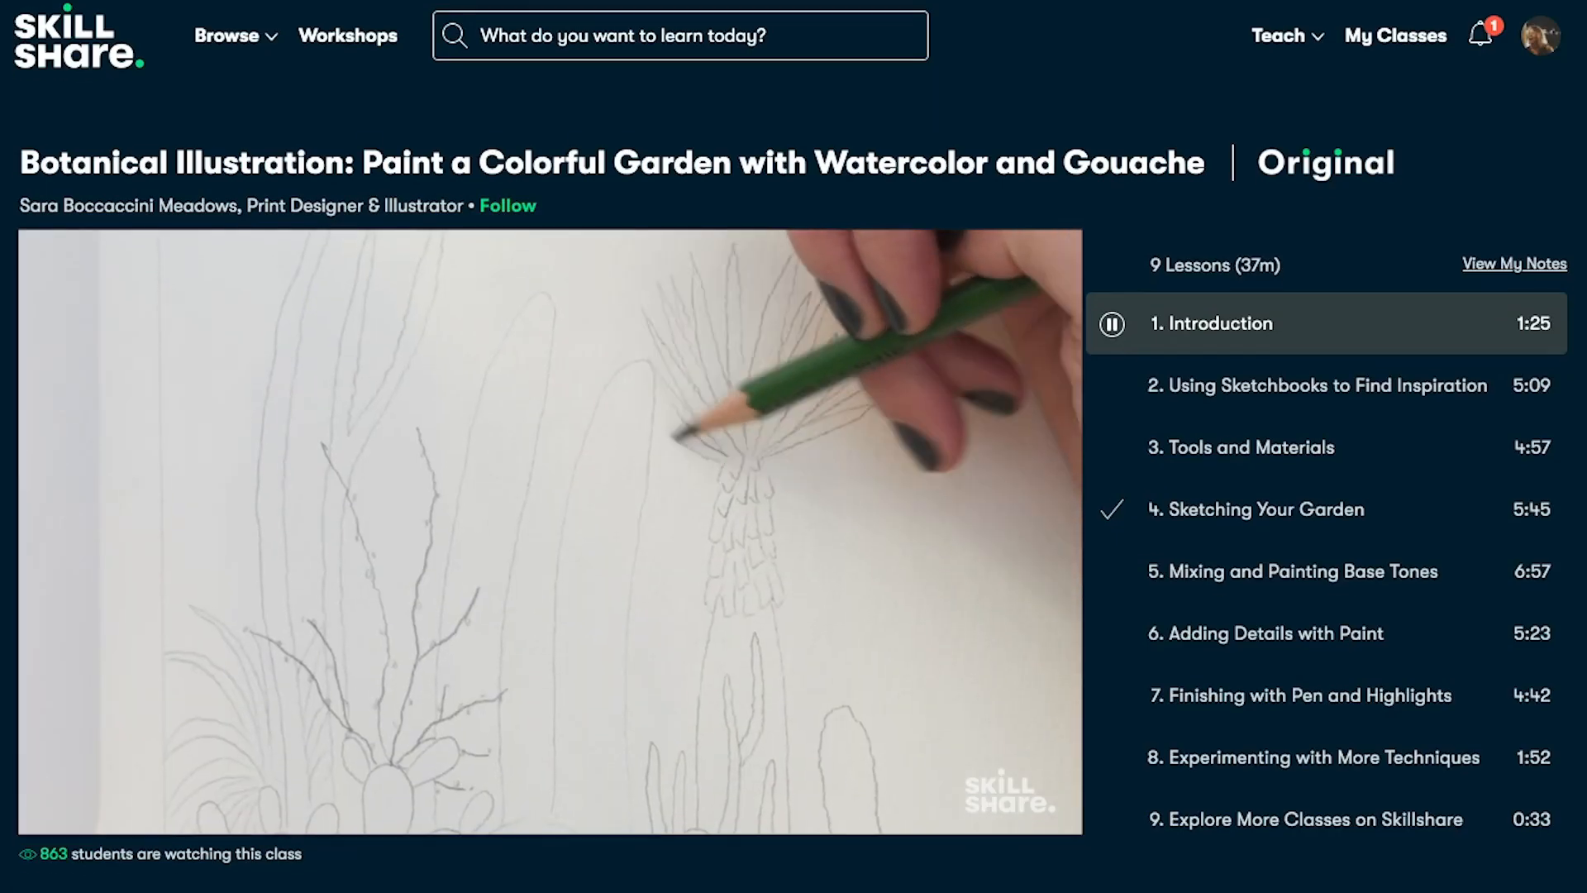
Step: Browse the class's Reviews, Discussions and Projects & Resources sections in turn
scroll("down", 3)
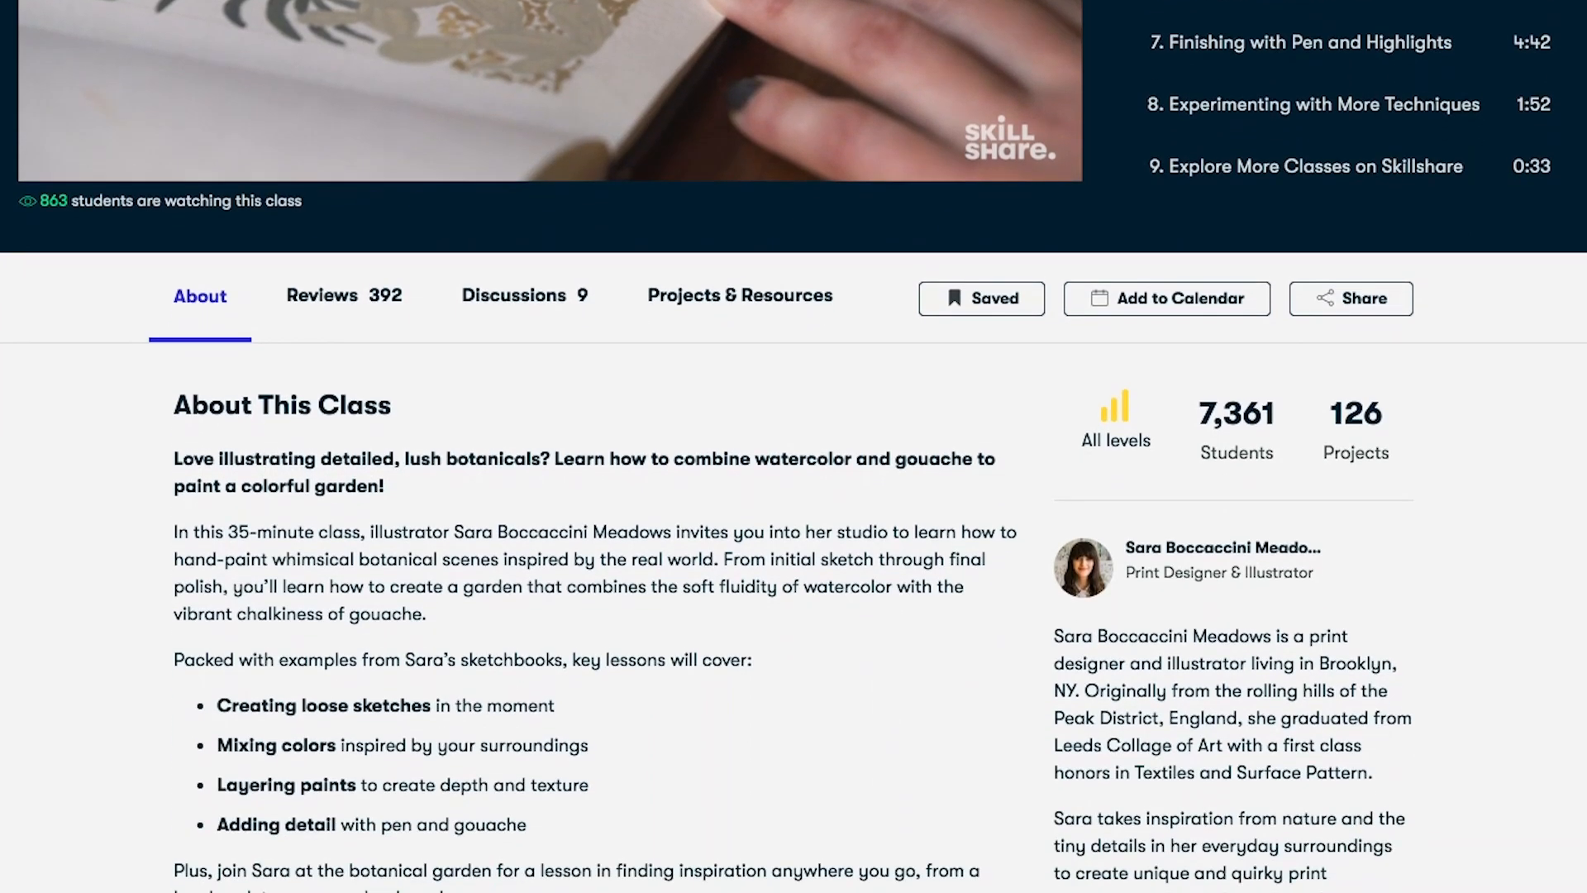
left_click(321, 294)
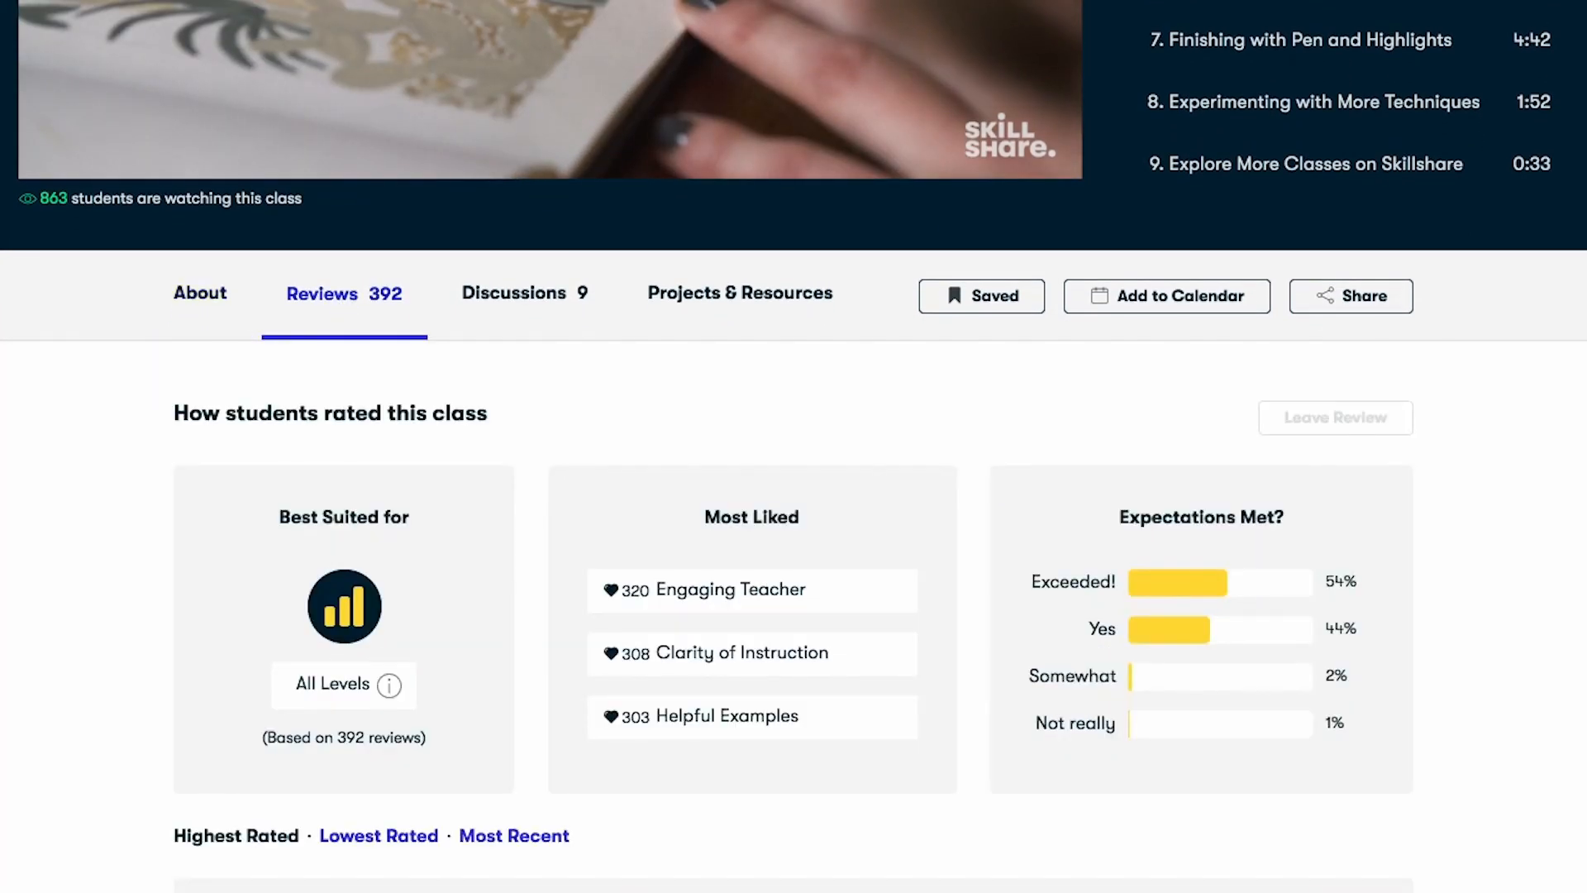
left_click(514, 295)
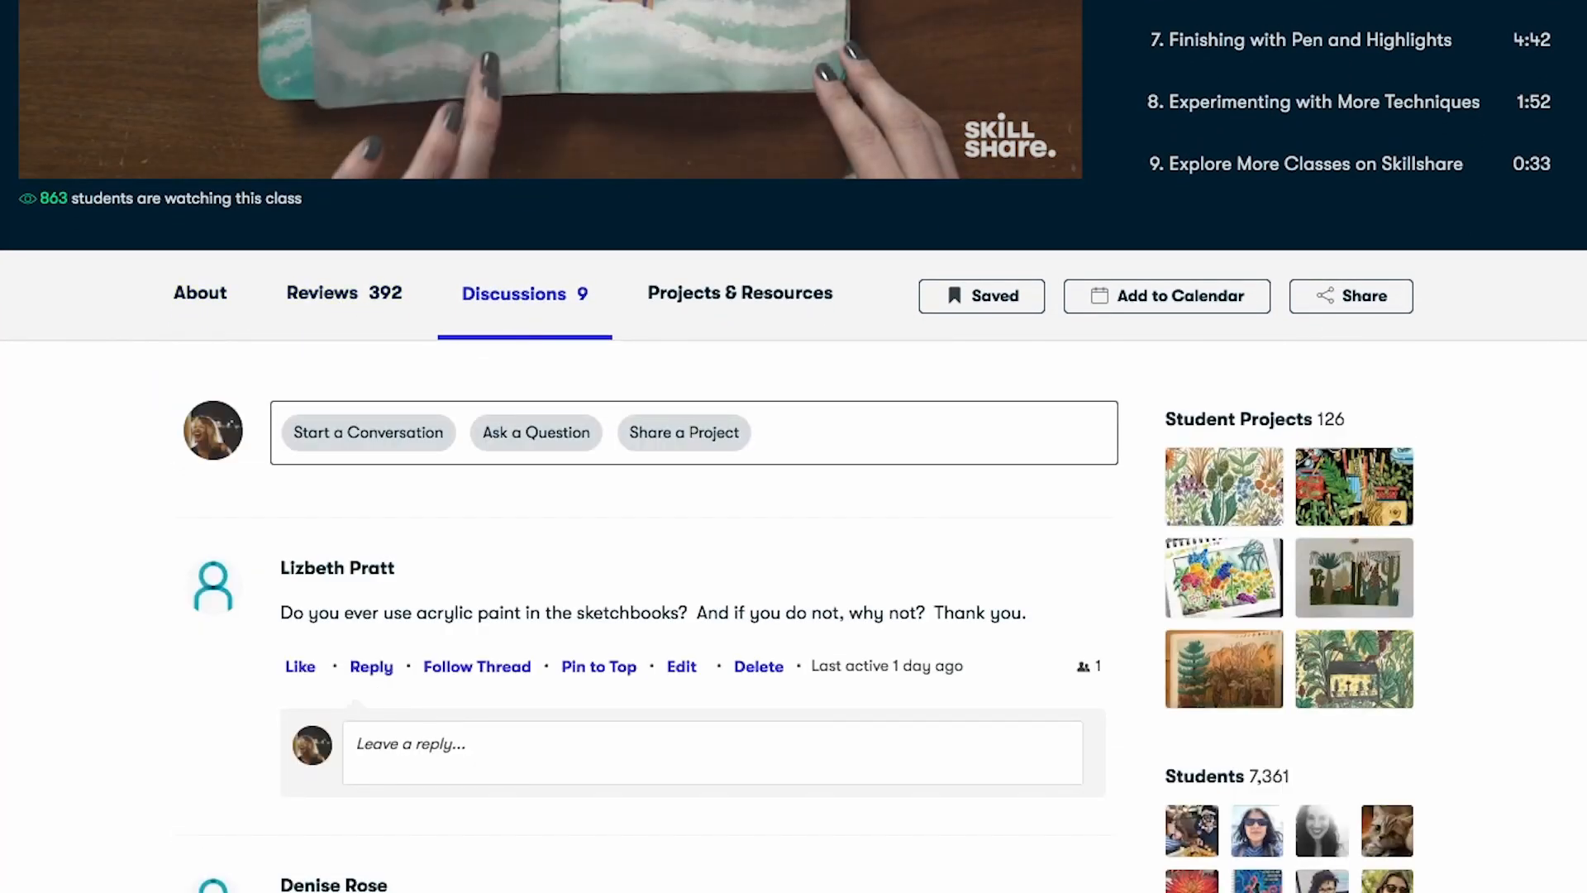
left_click(741, 294)
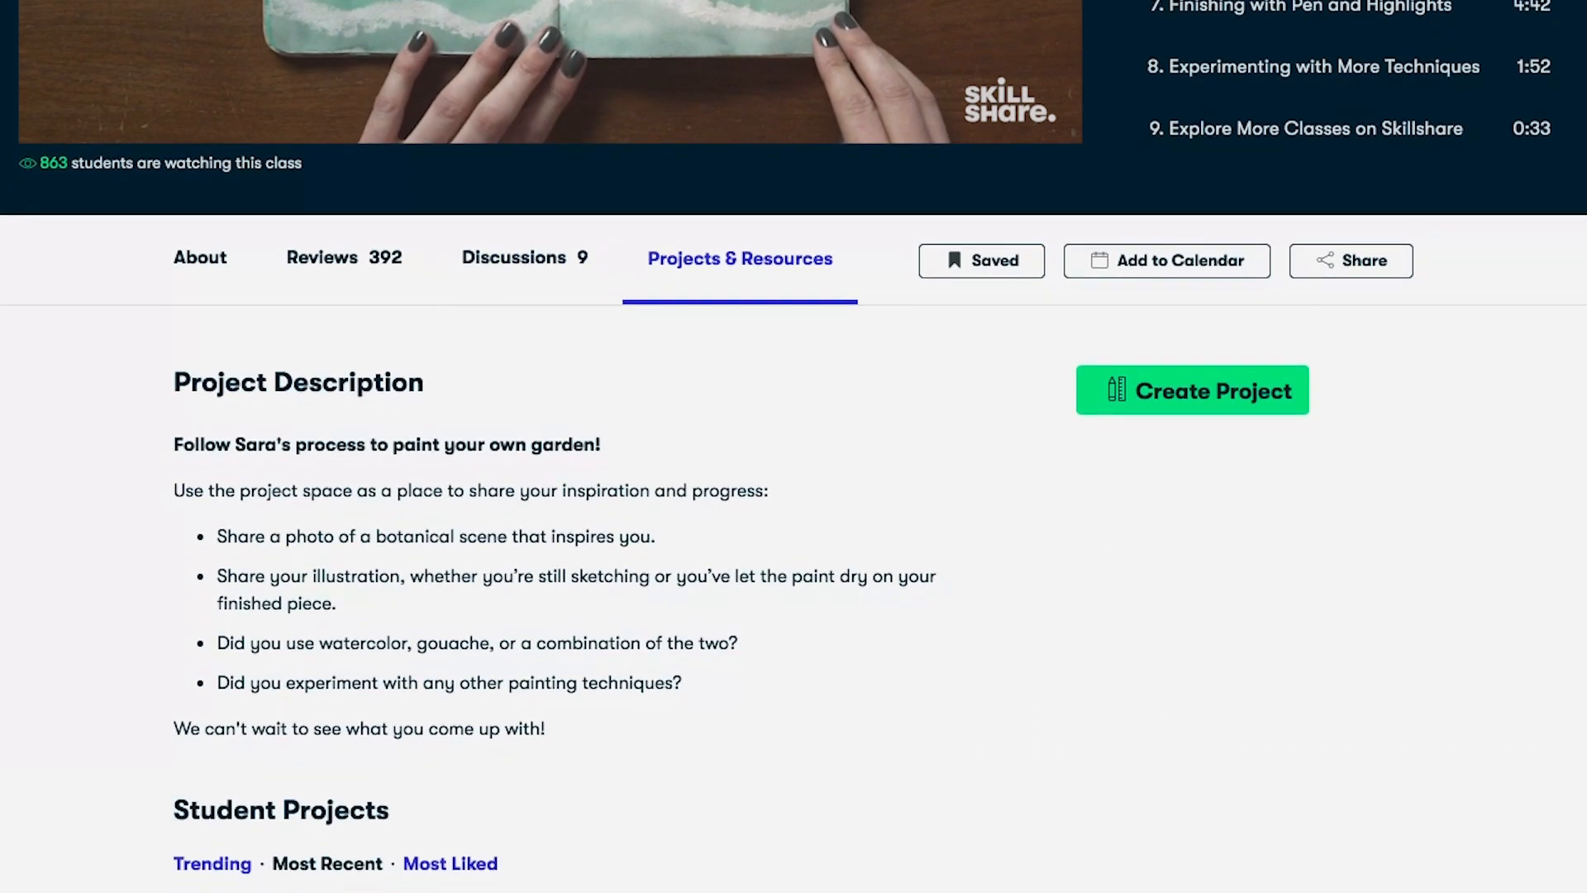
scroll("down", 3)
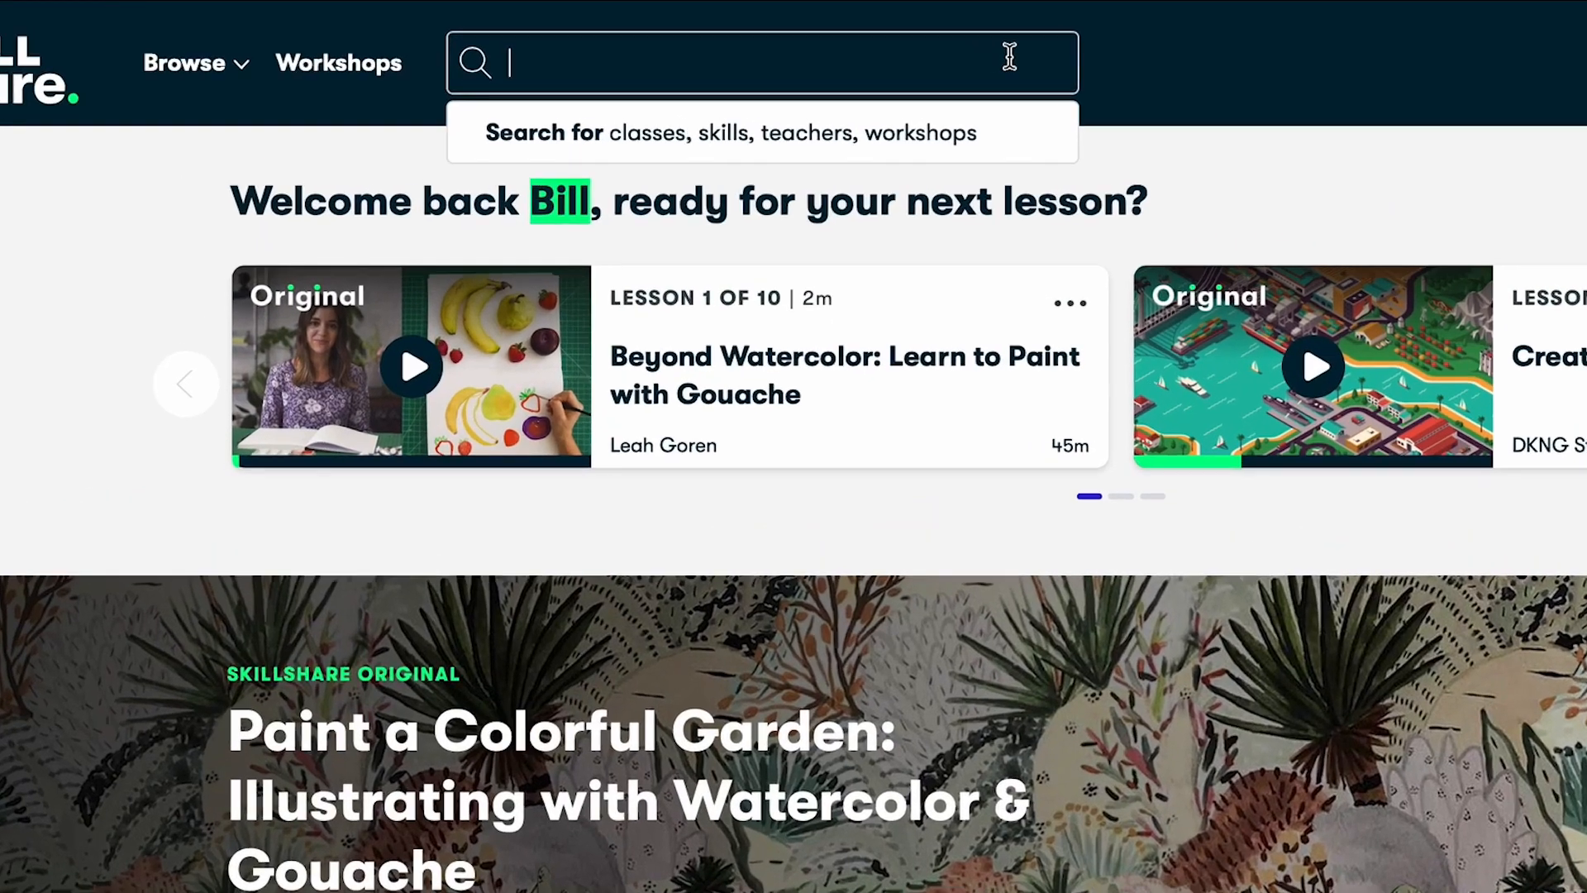
Step: Search Skillshare for 'Logo Design' via the search bar suggestion
type("Logo Design")
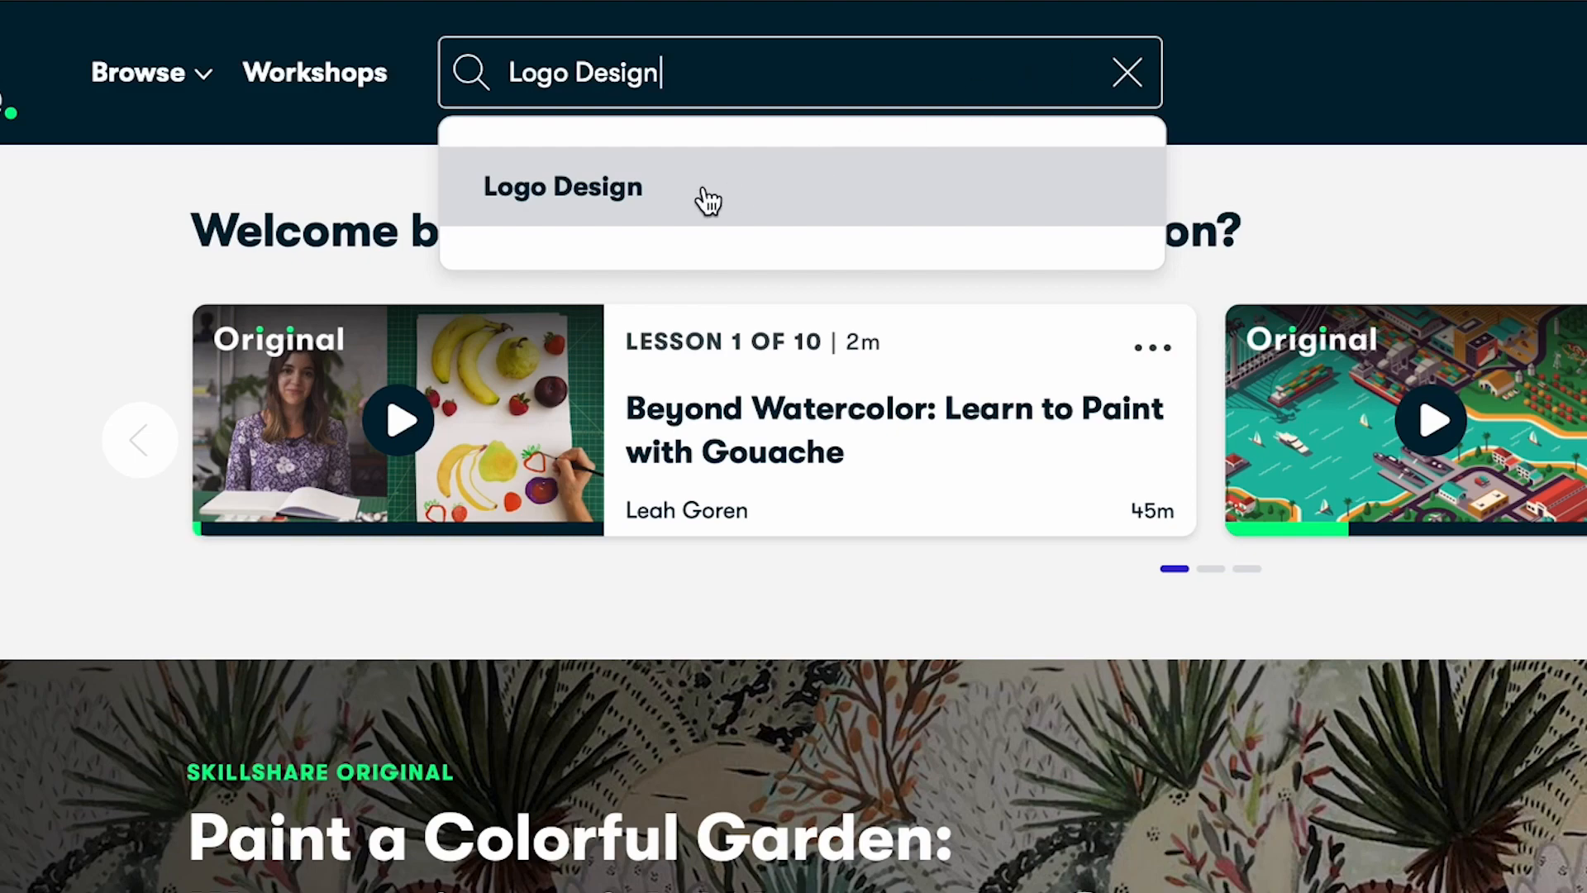
left_click(562, 187)
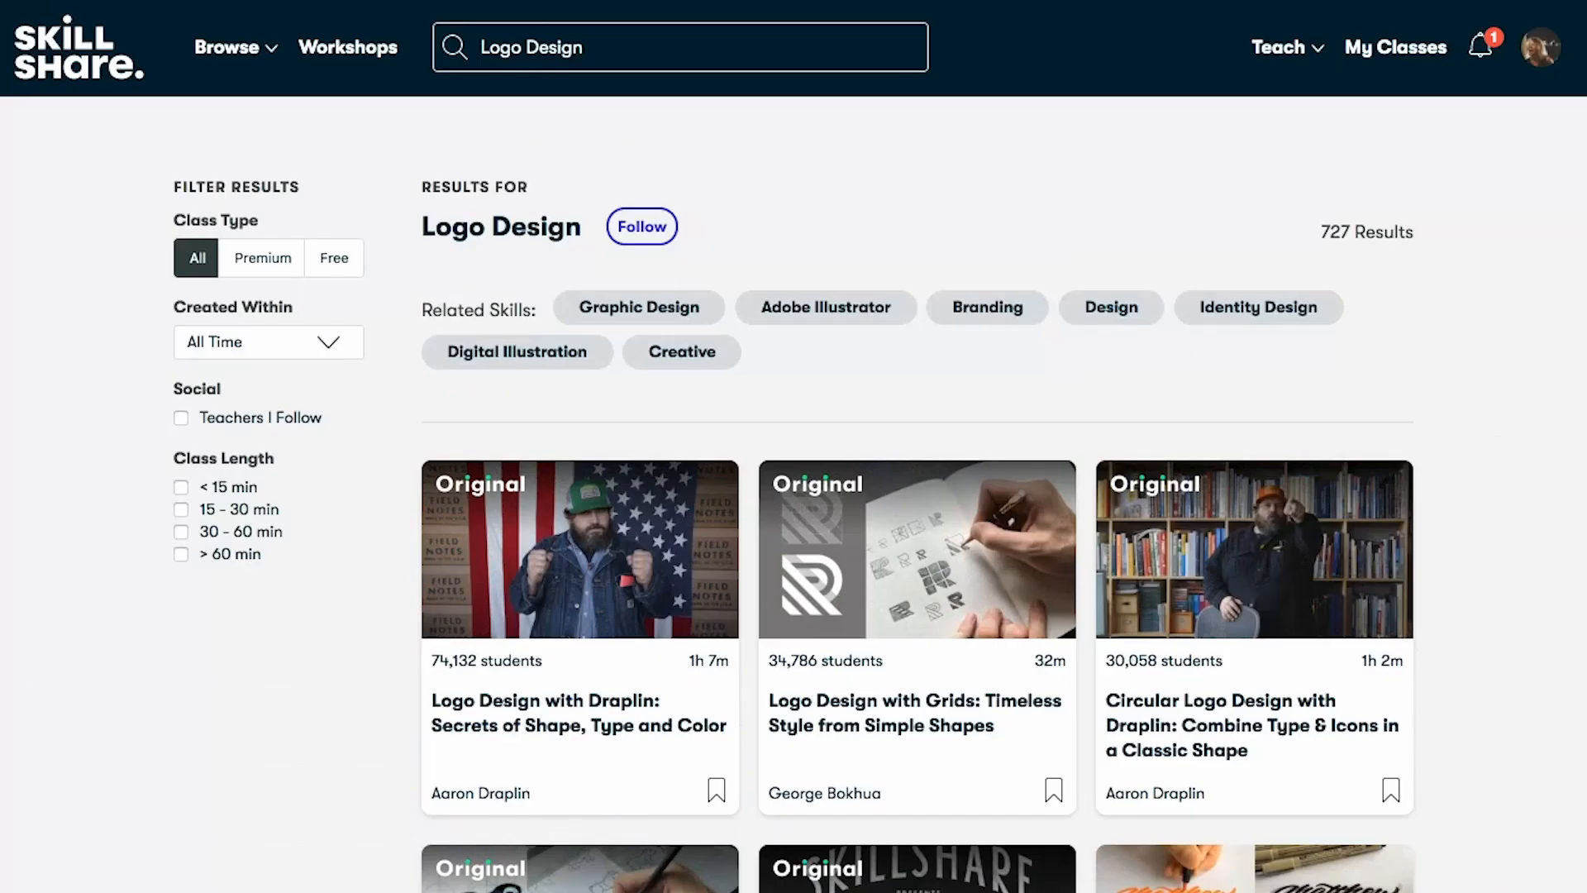
mouse_move(567, 731)
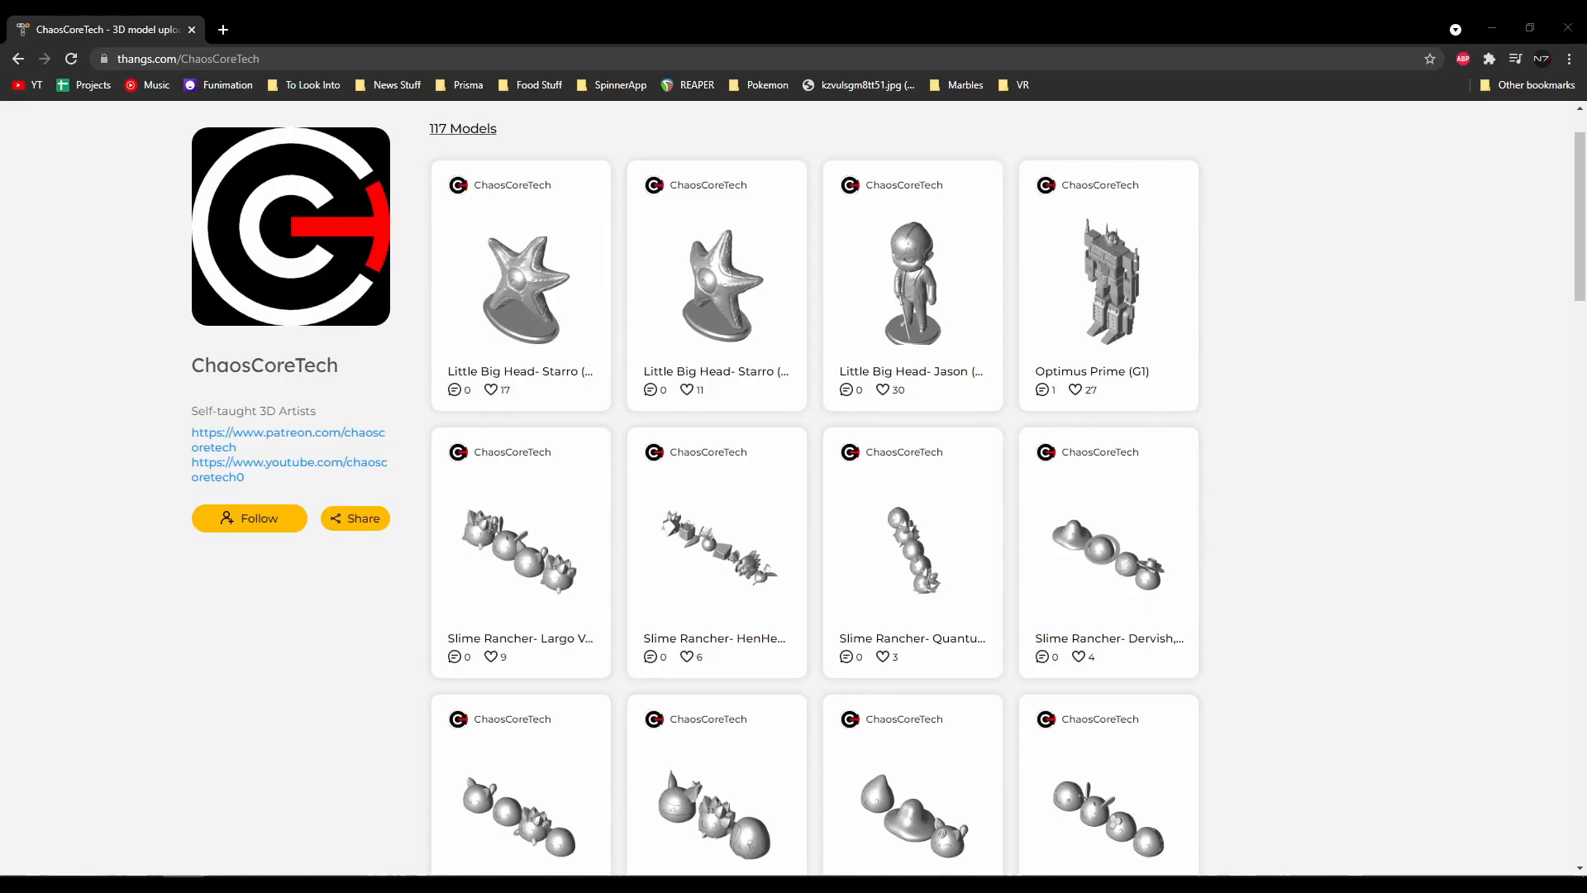
scroll("down", 3)
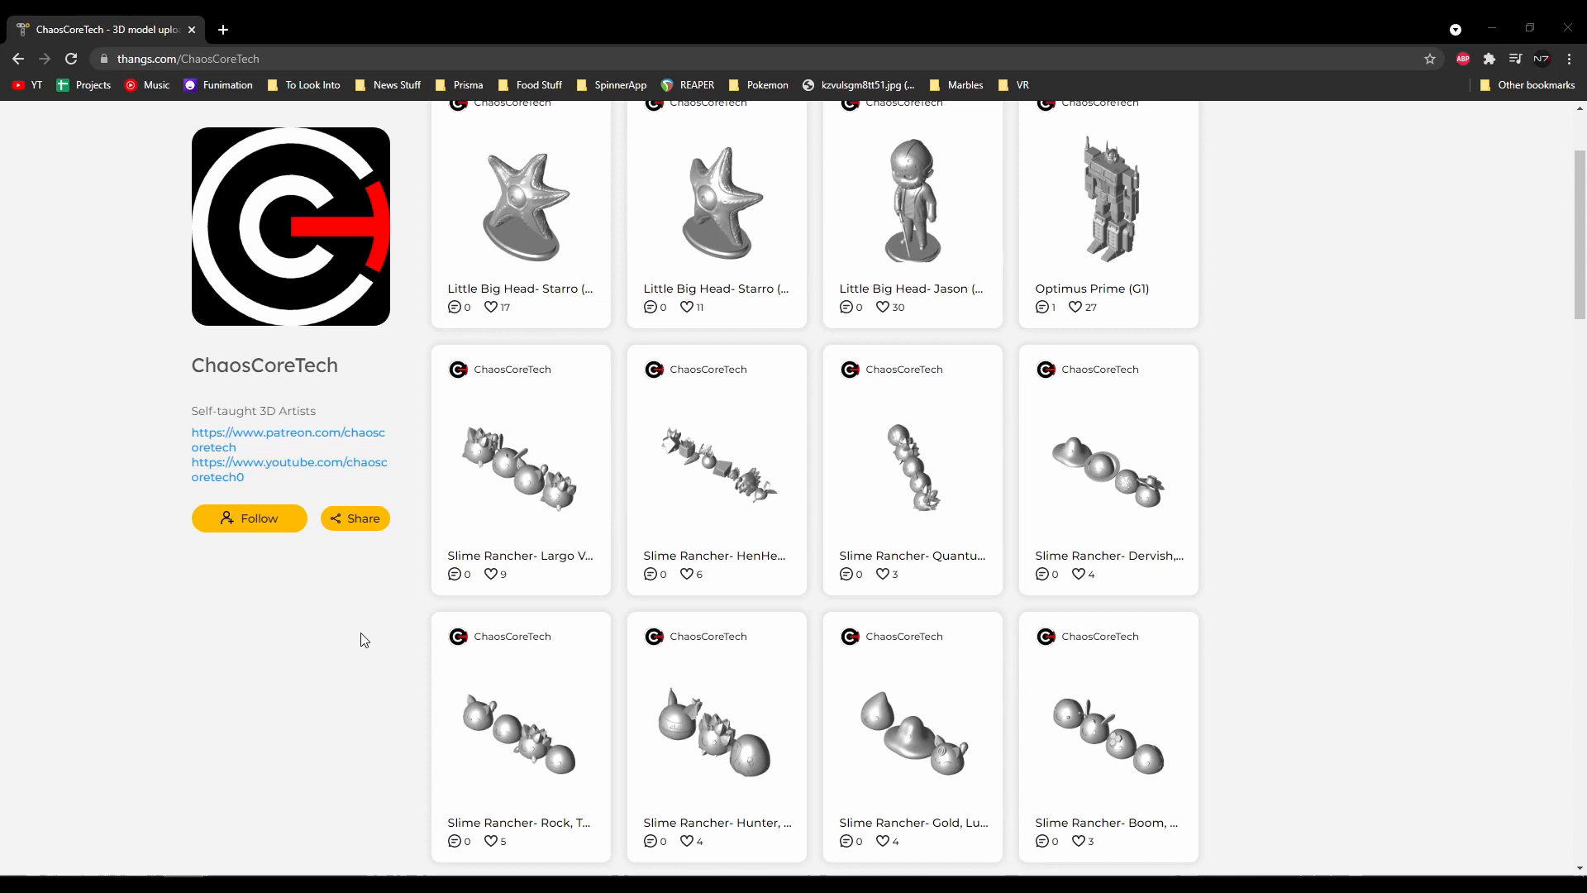
scroll("down", 3)
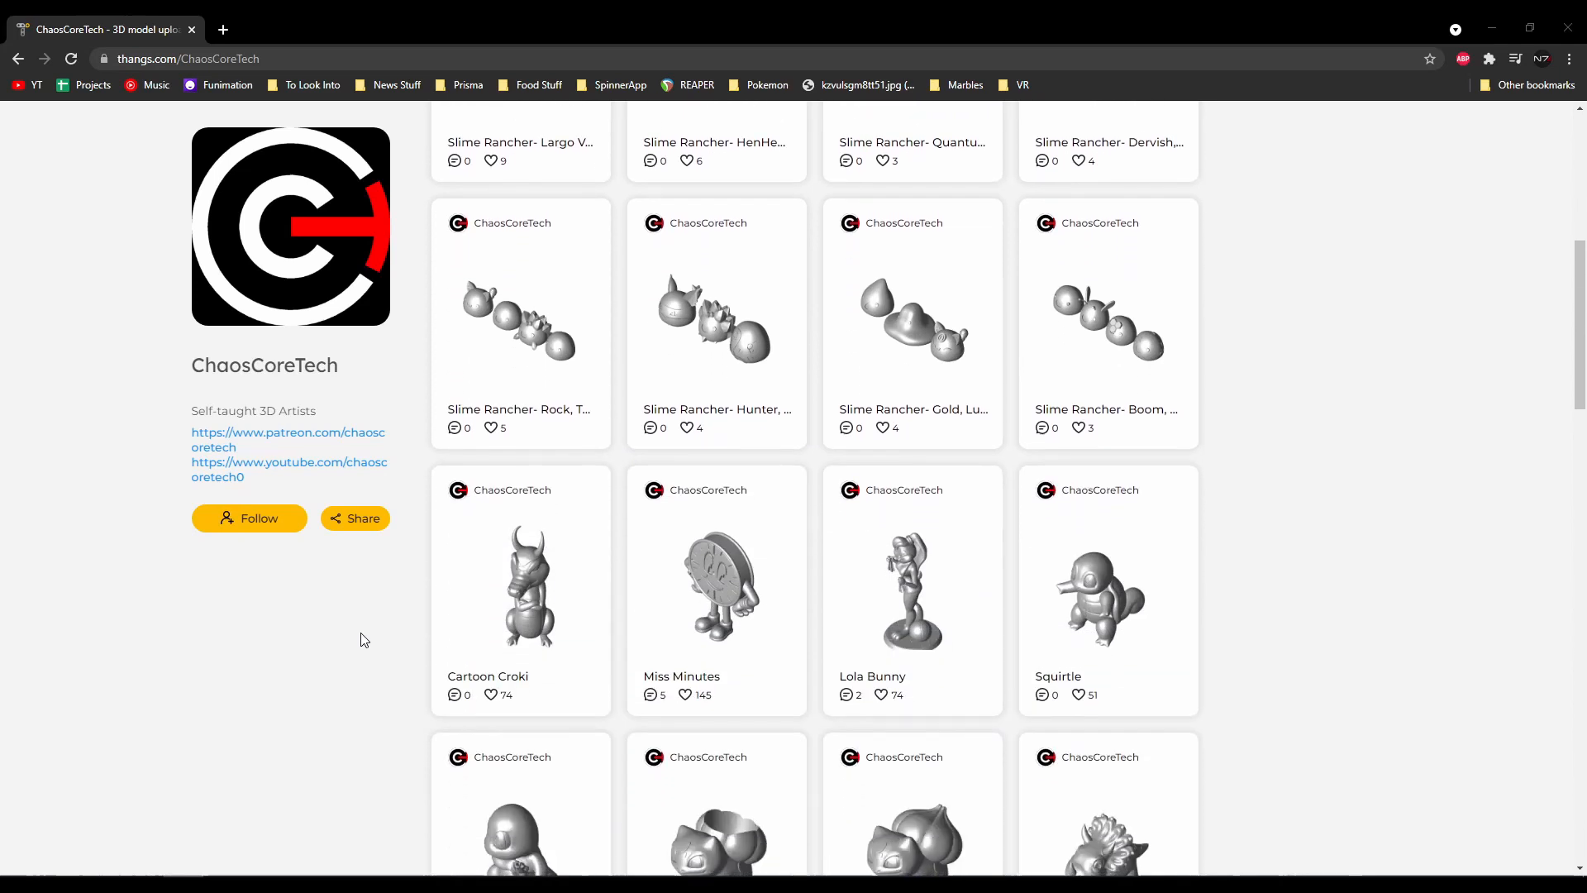
scroll("down", 3)
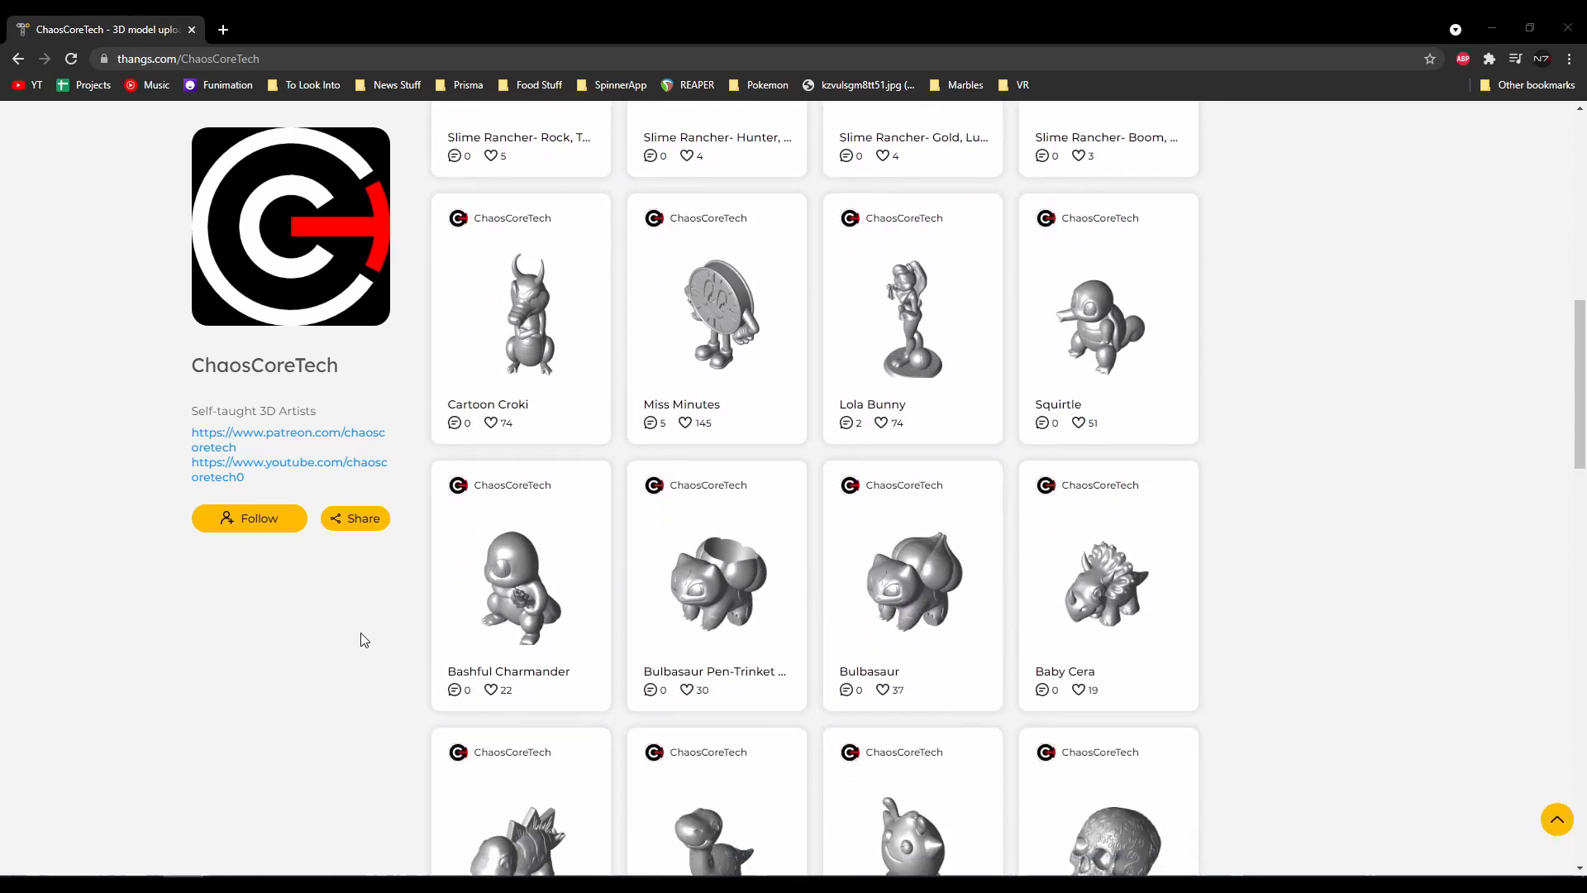
scroll("down", 3)
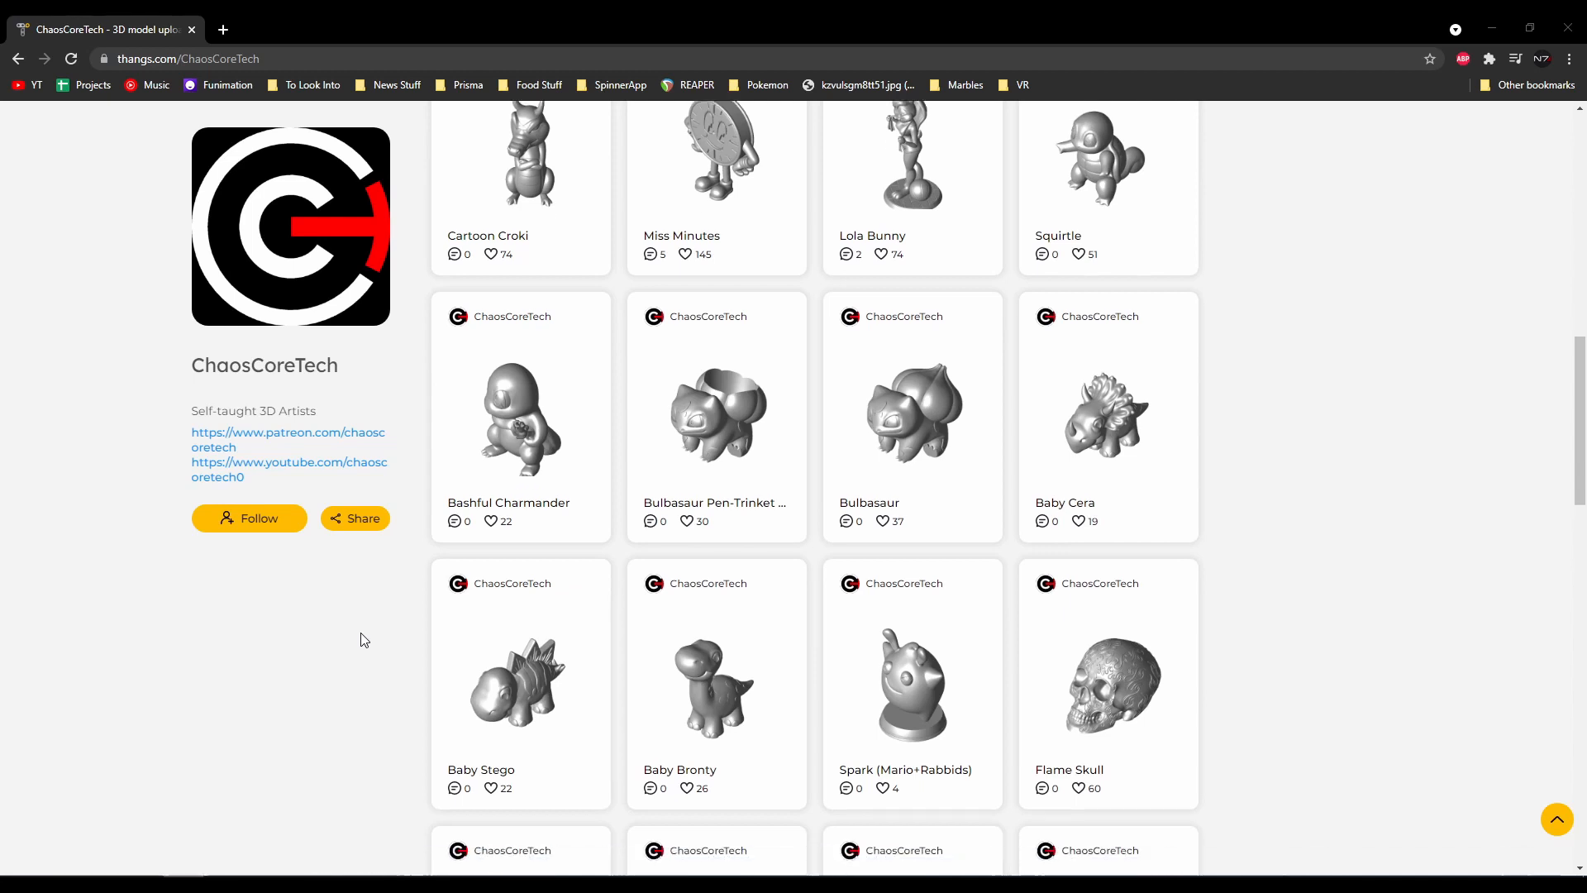
scroll("down", 3)
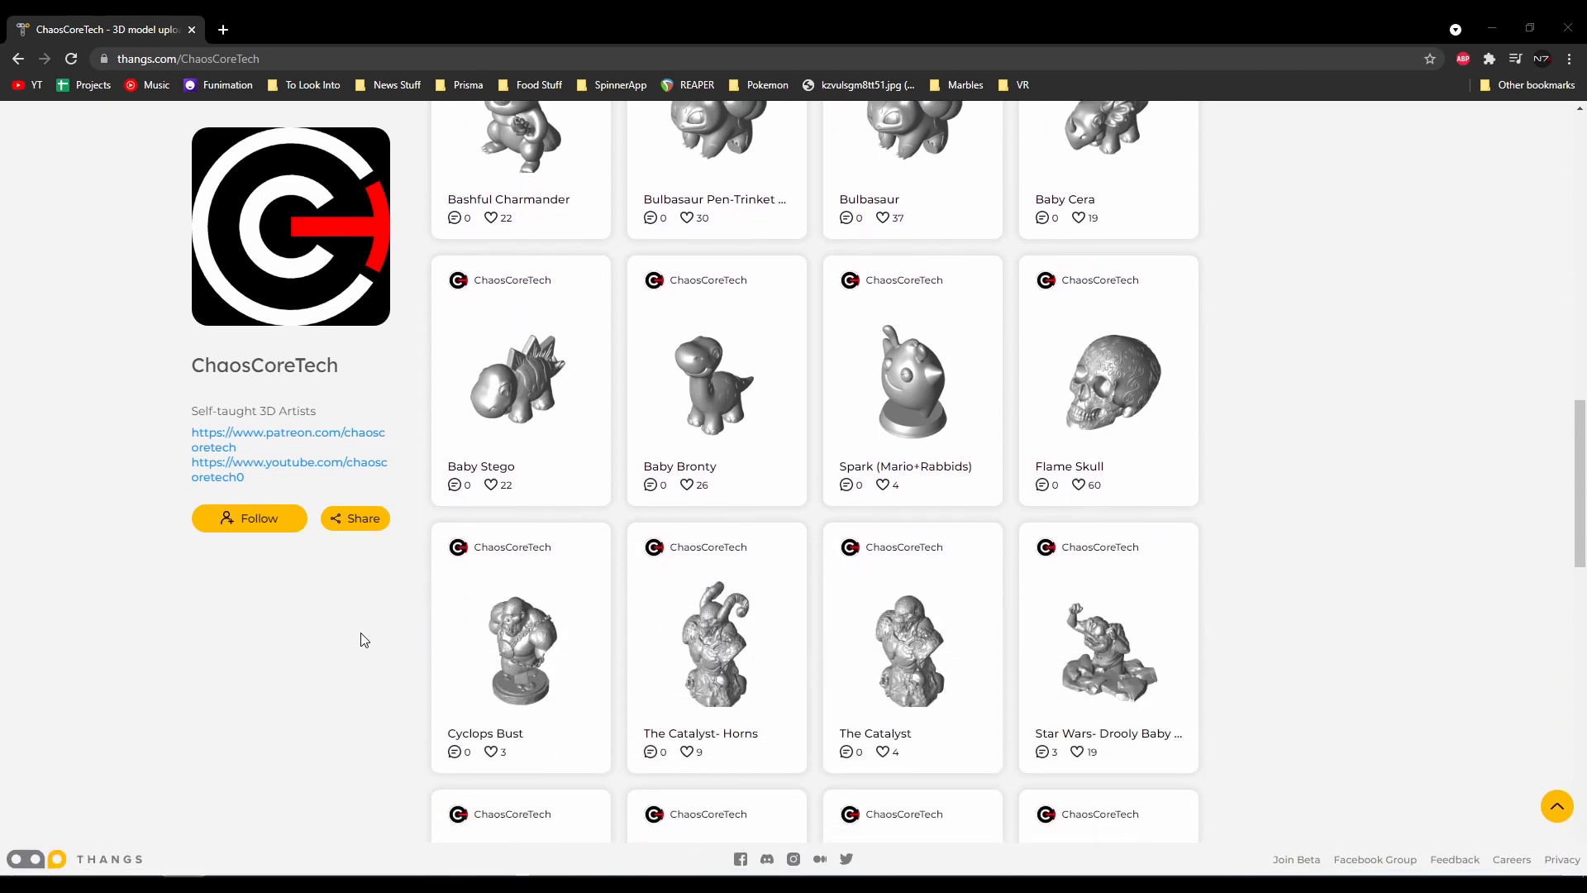
scroll("down", 3)
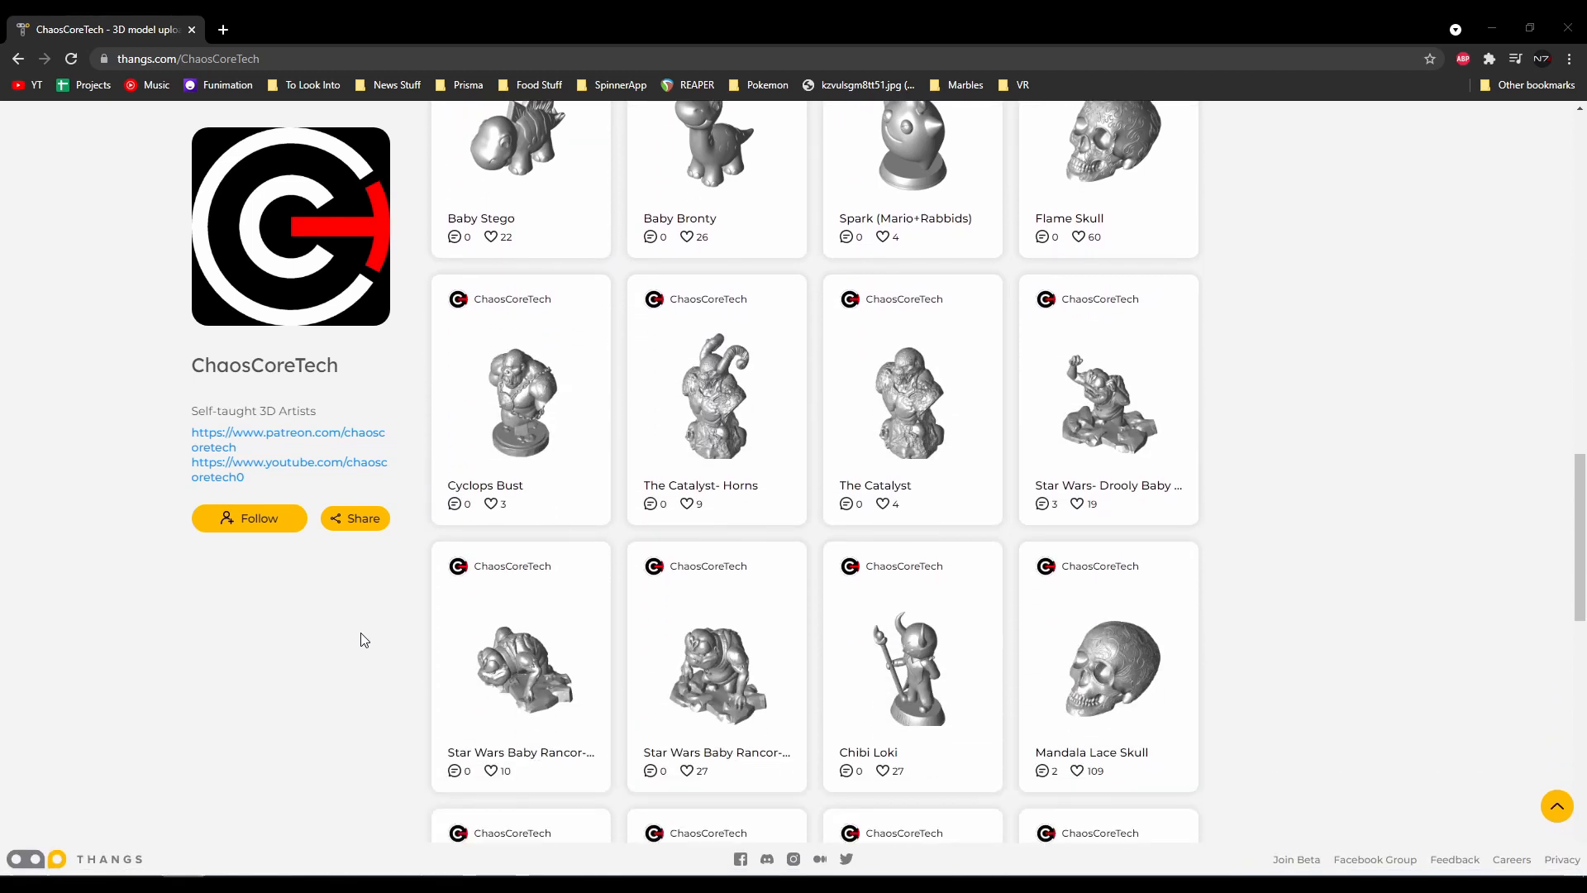
scroll("down", 3)
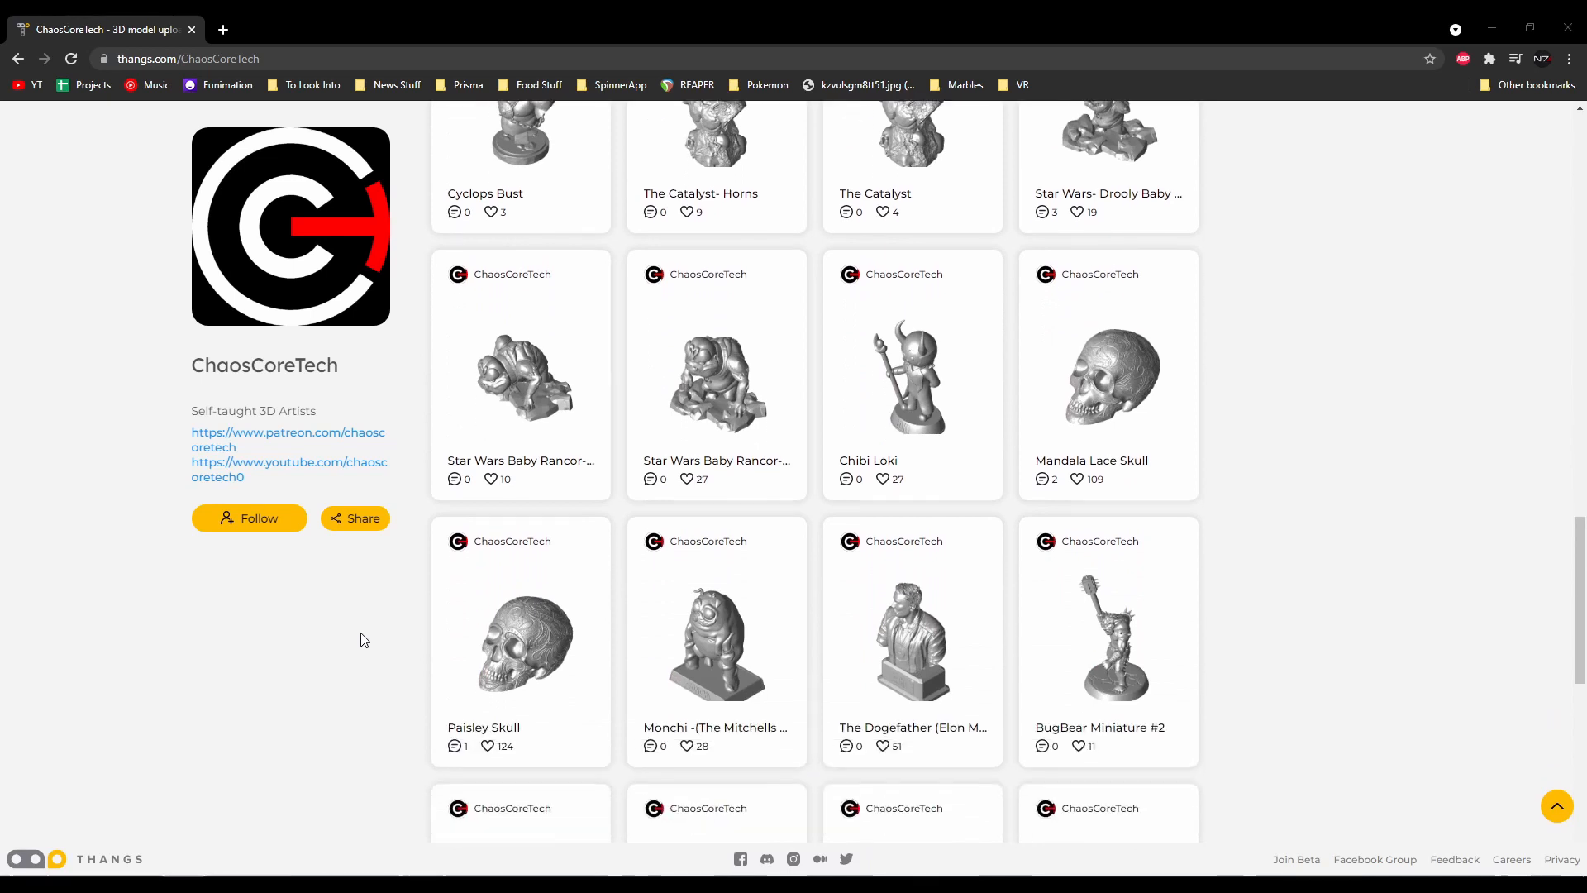
scroll("down", 3)
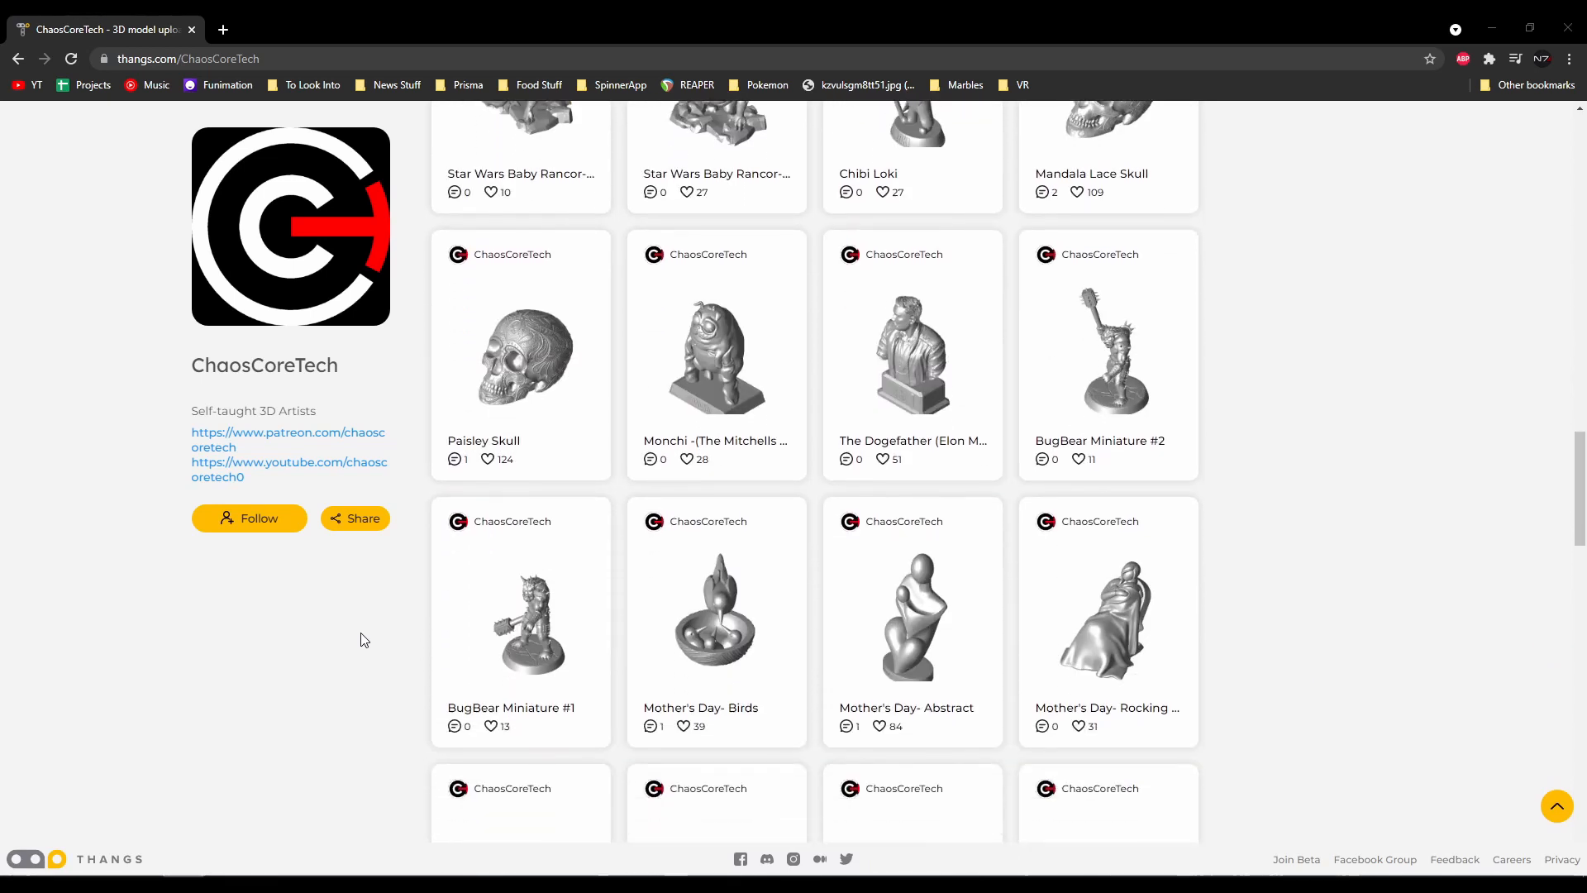
scroll("down", 3)
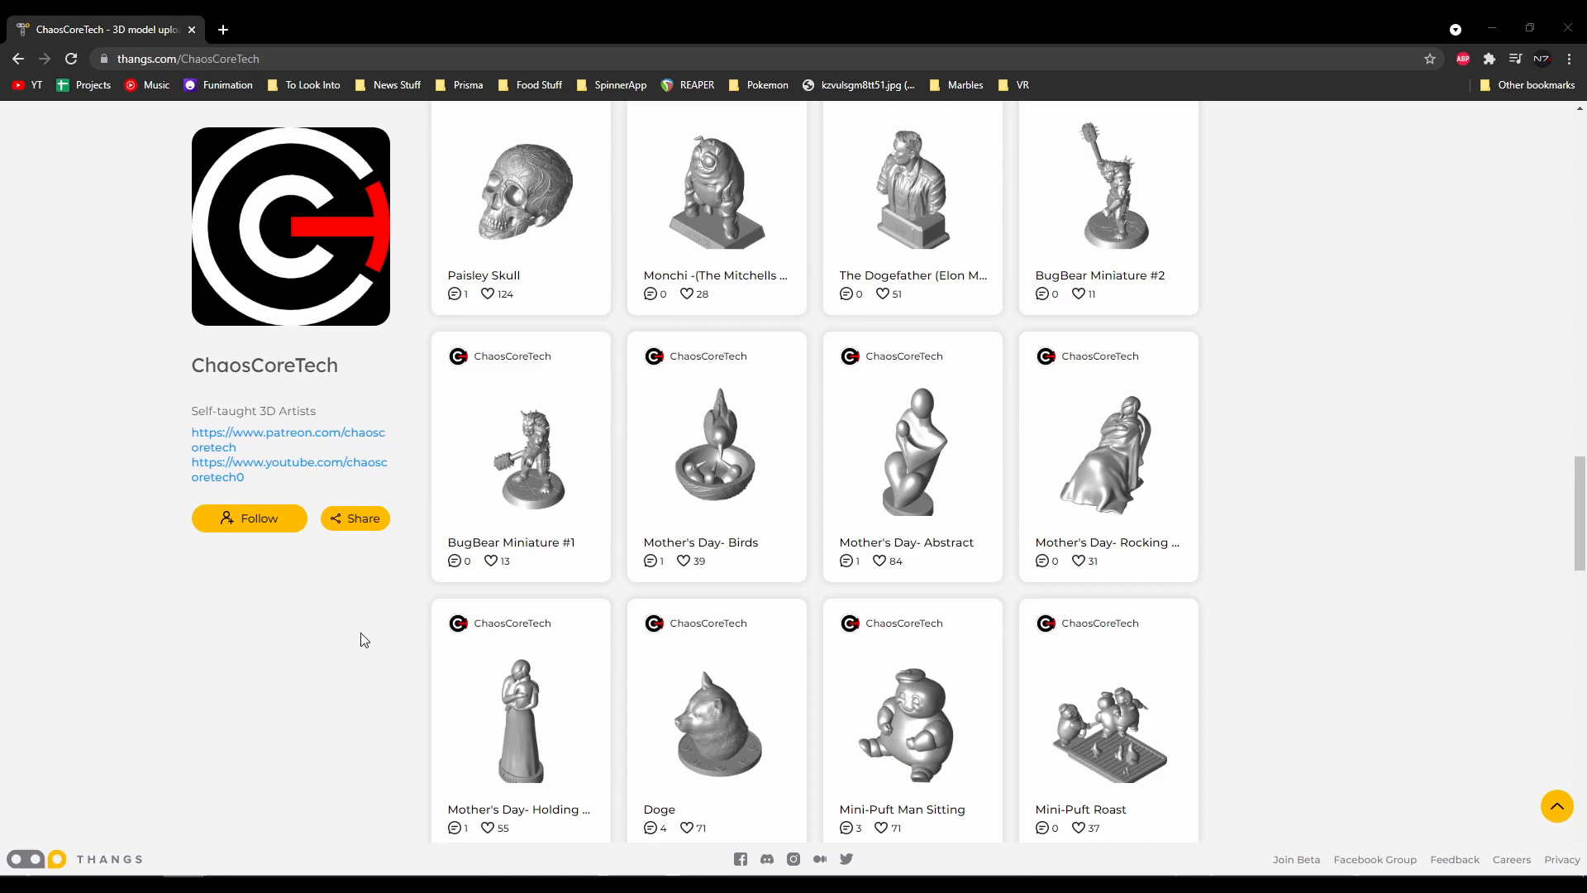
scroll("down", 3)
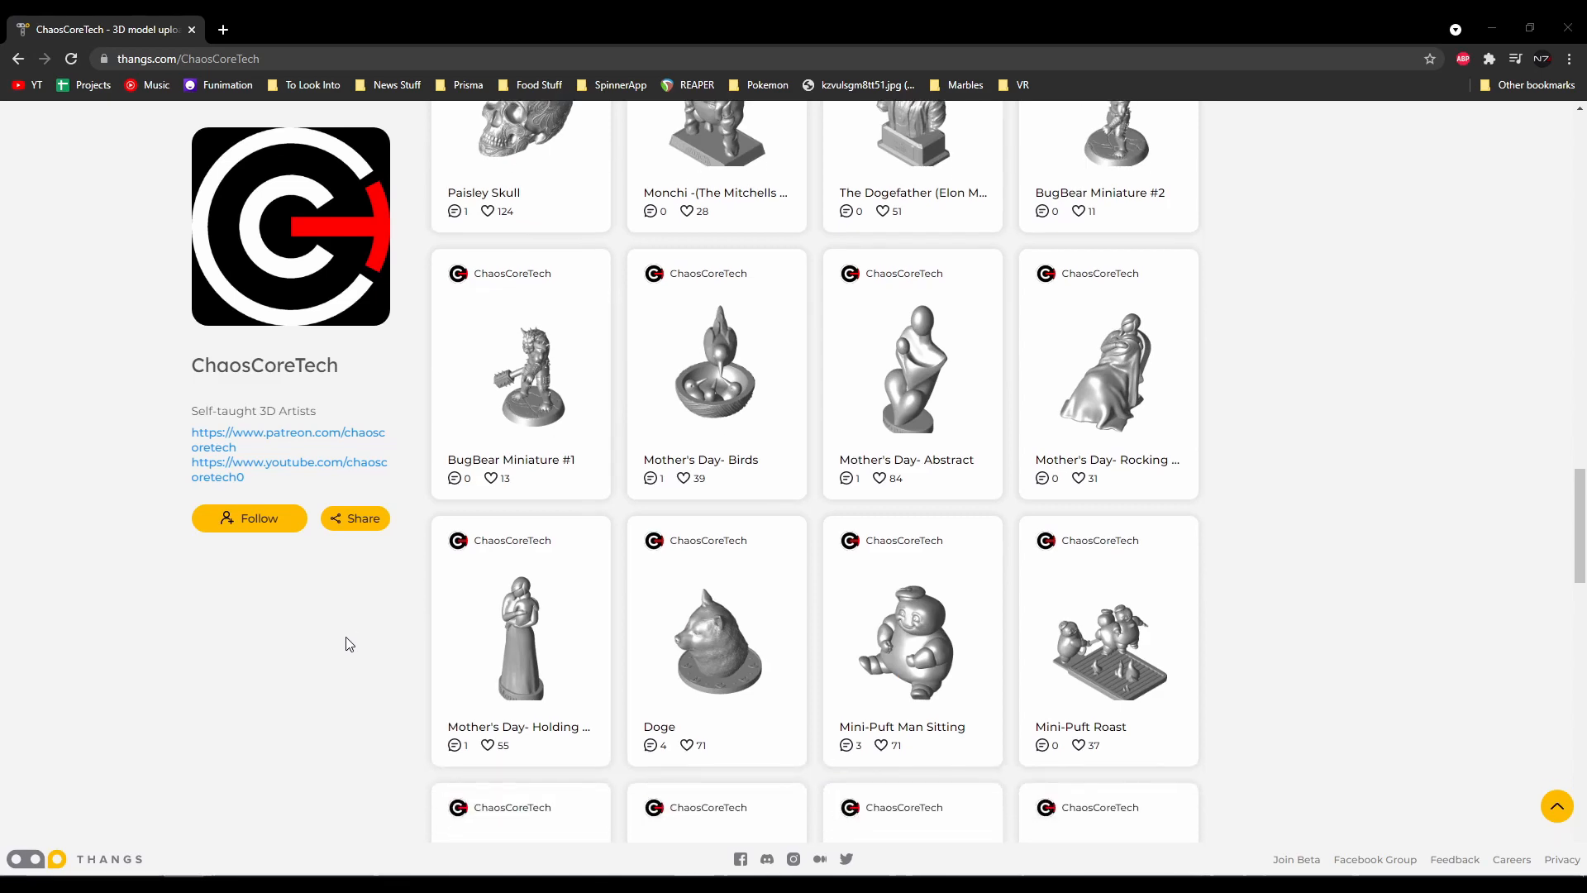